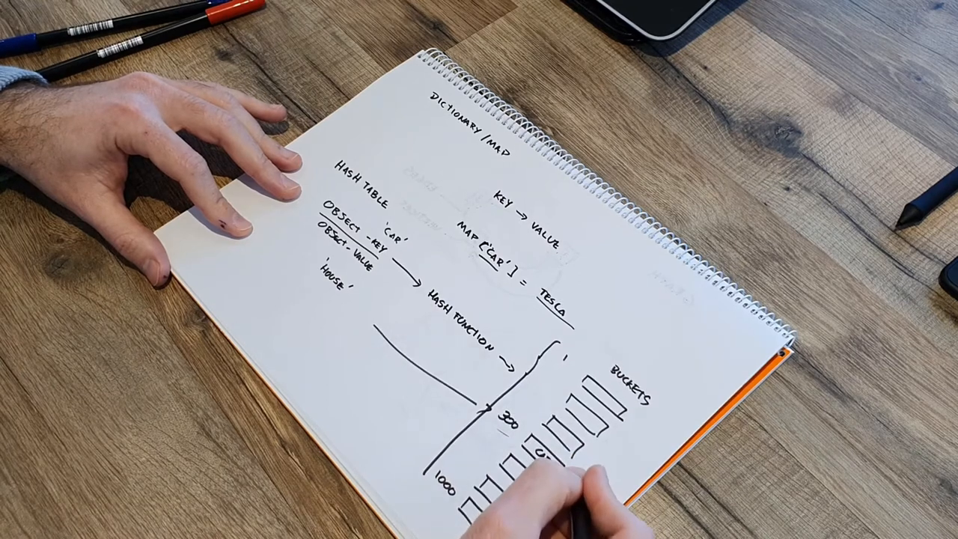
pyautogui.write('CAR')
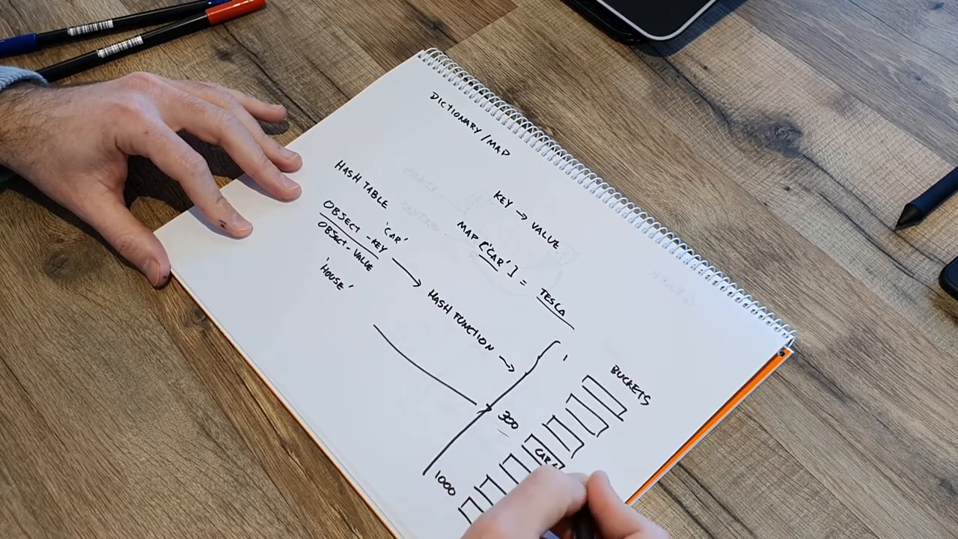